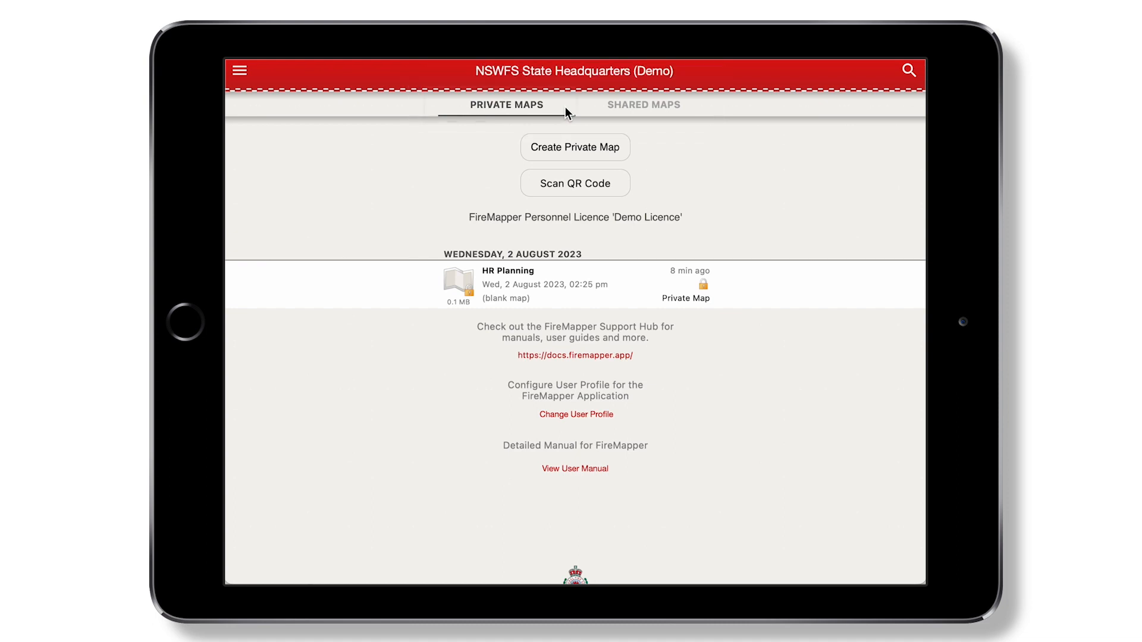
Step: Switch from the private maps list to the organisation's shared maps list
click(505, 105)
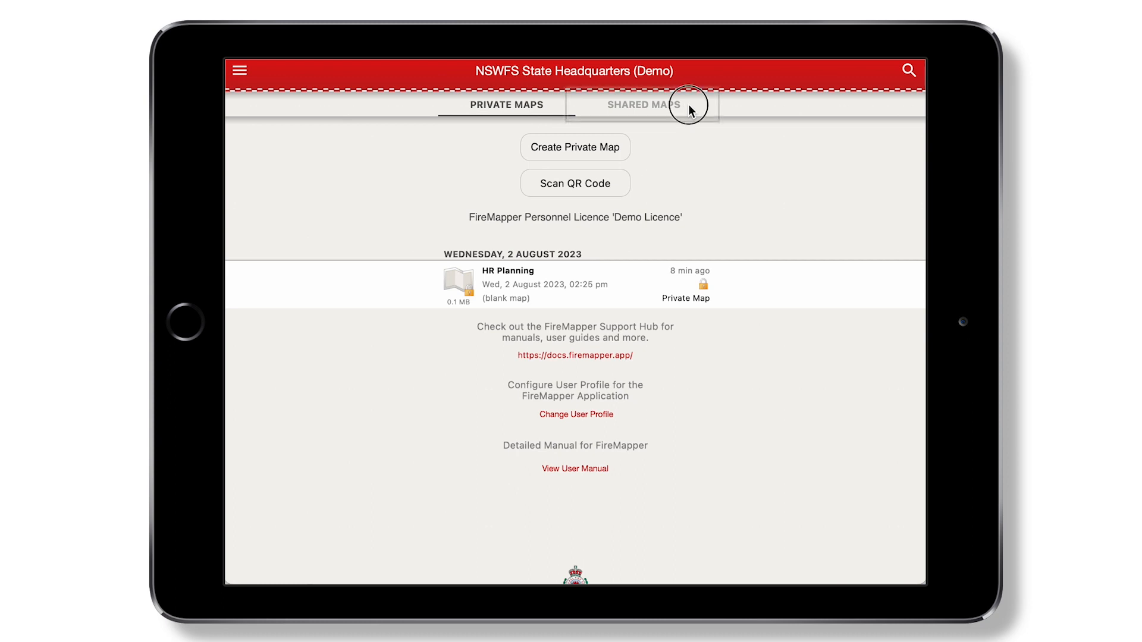
click(645, 105)
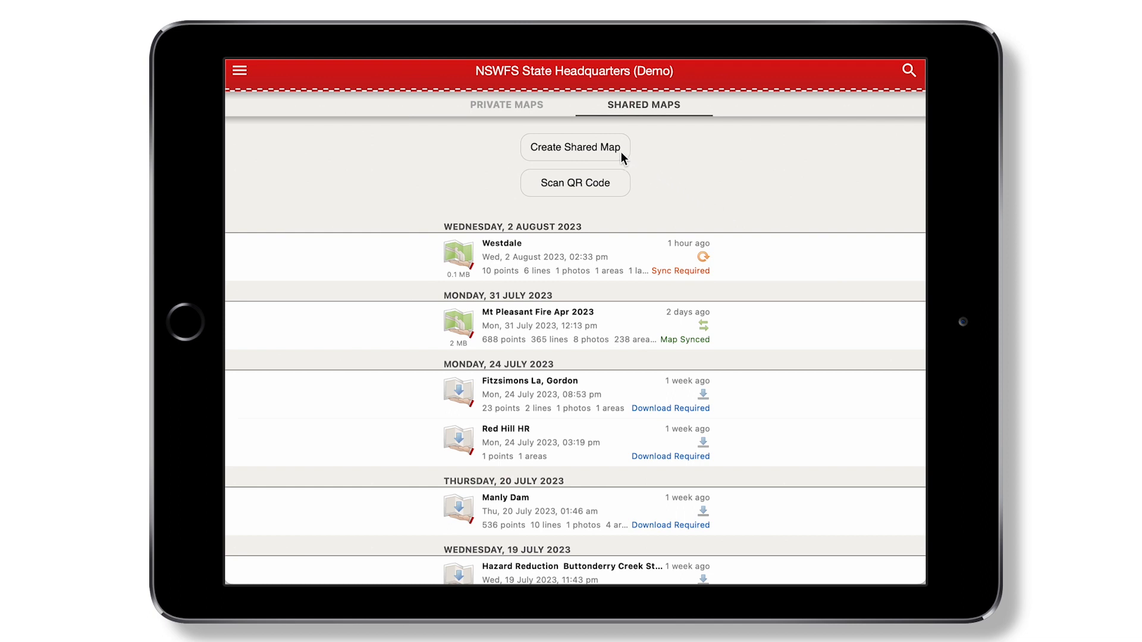
Step: Create a new empty shared map keeping the name 'York St, Sydney'
click(575, 147)
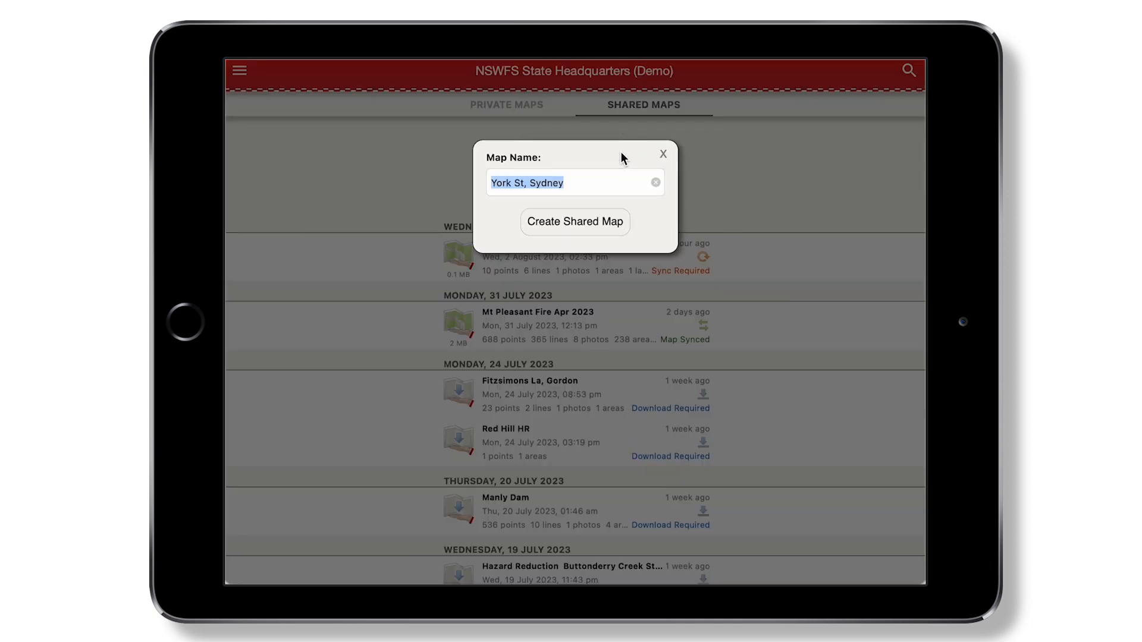
click(603, 222)
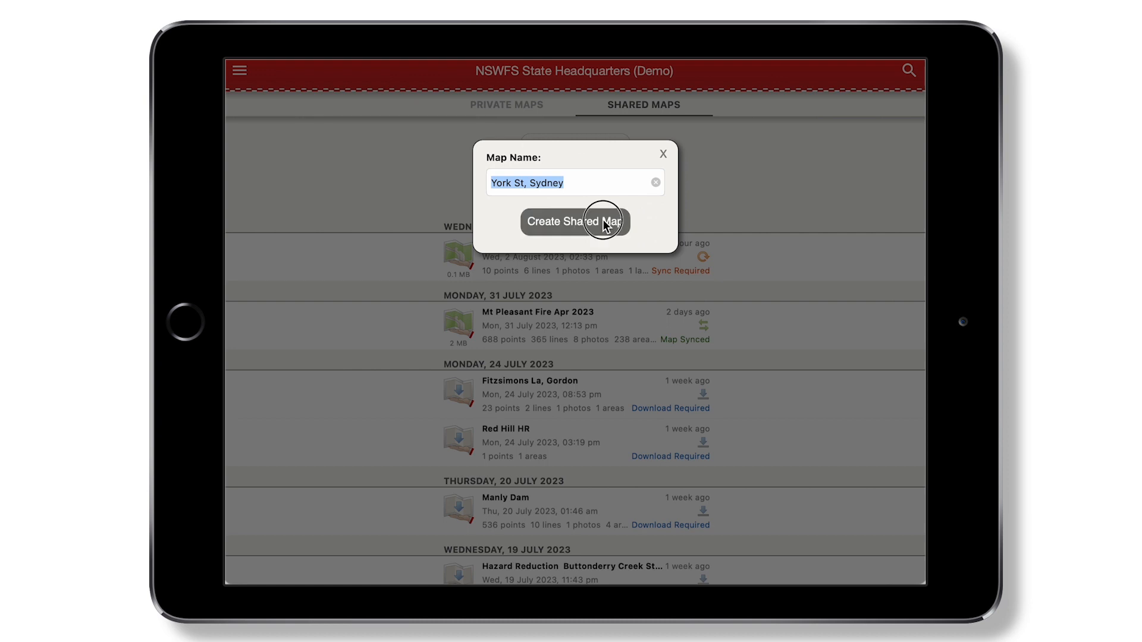
click(574, 221)
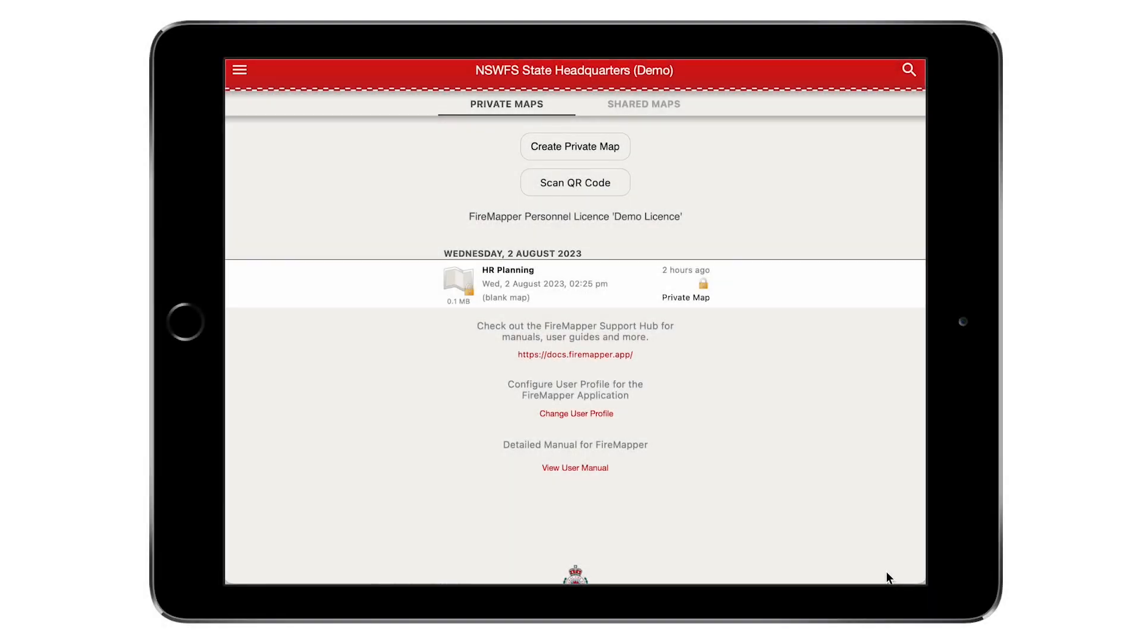
Step: Save the predicted fire edge line in My private map and bring up its sharing options
click(576, 146)
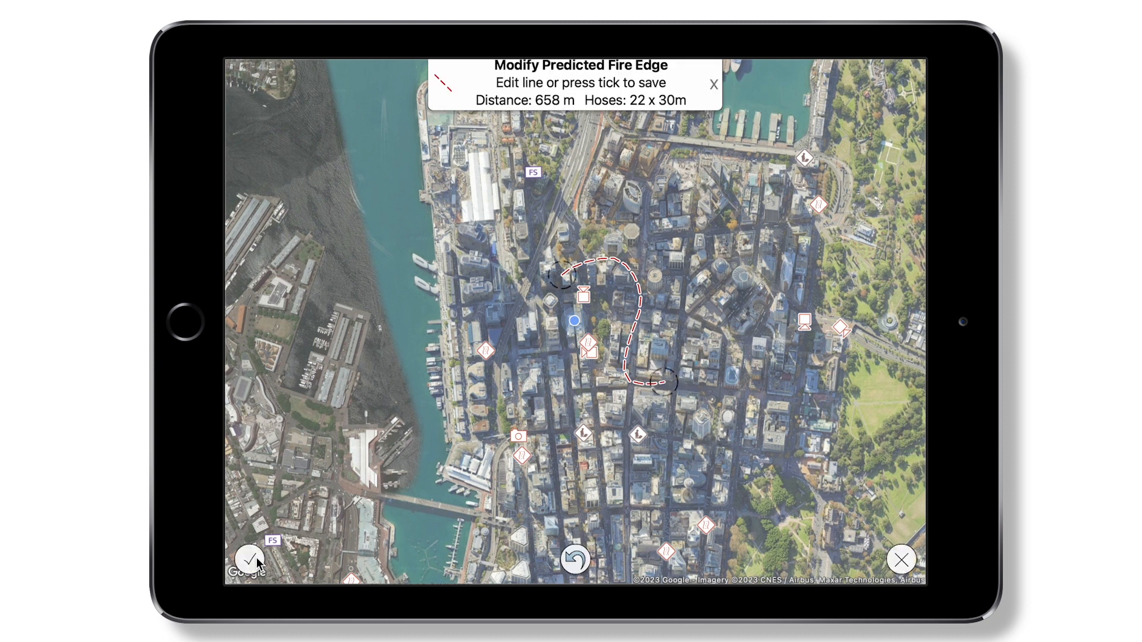
click(250, 562)
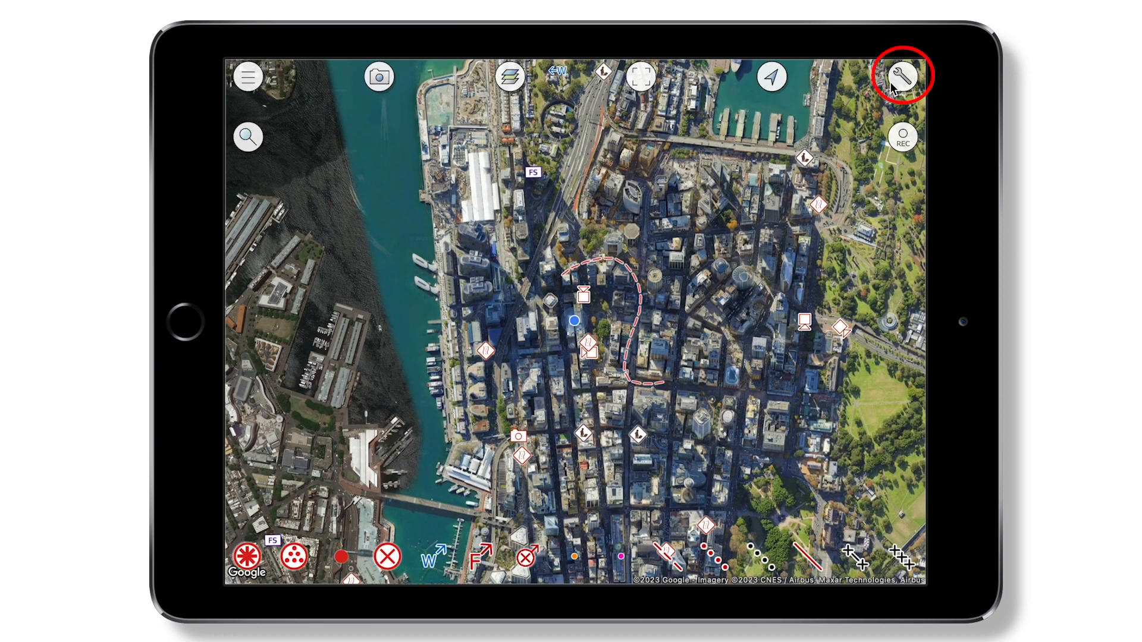
click(901, 76)
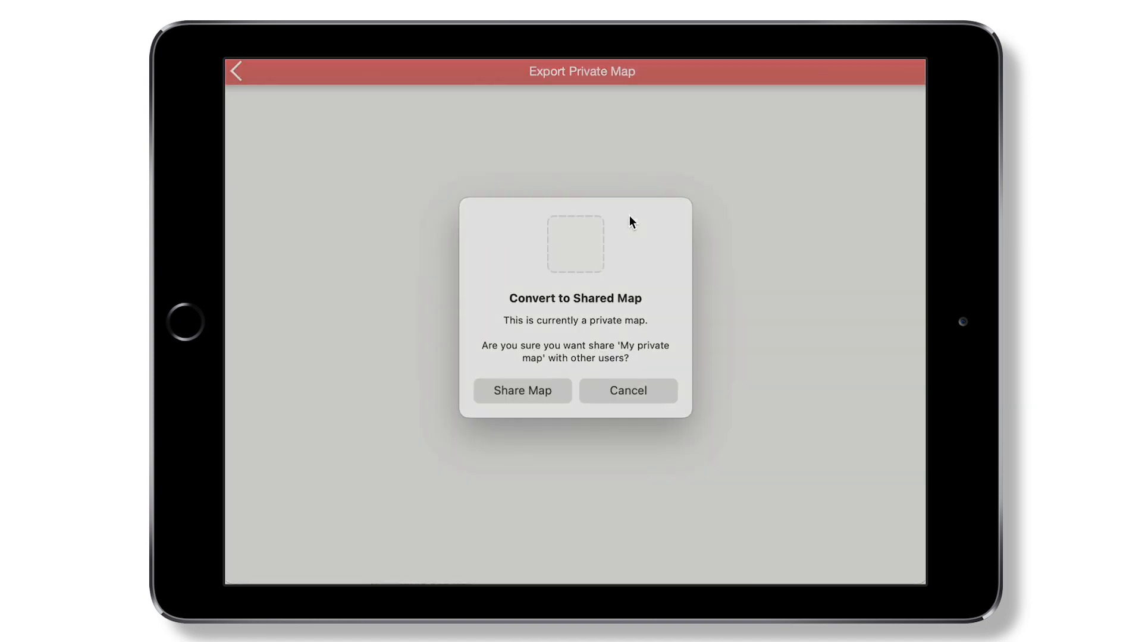
Step: Share all features of the private map and confirm it appears in the shared maps list
click(522, 390)
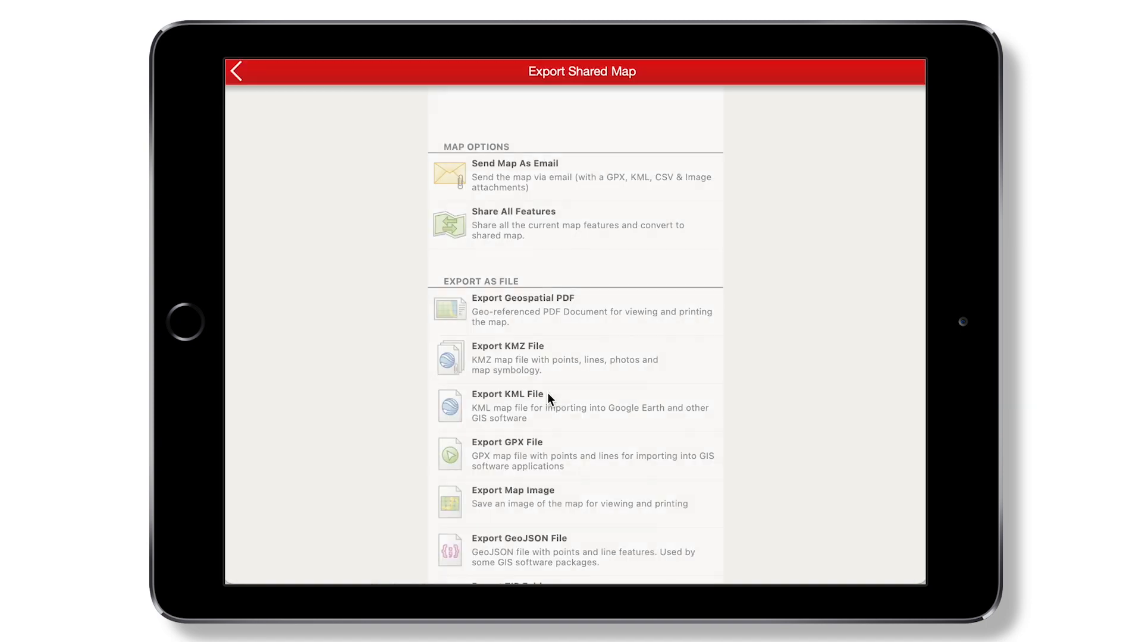
click(237, 73)
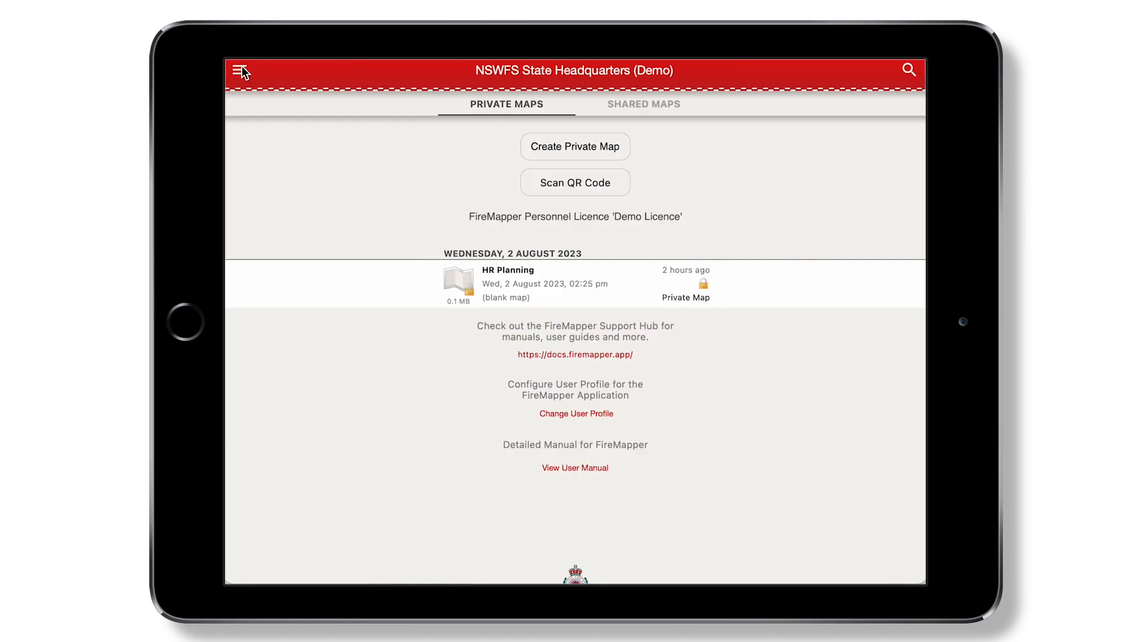
click(644, 105)
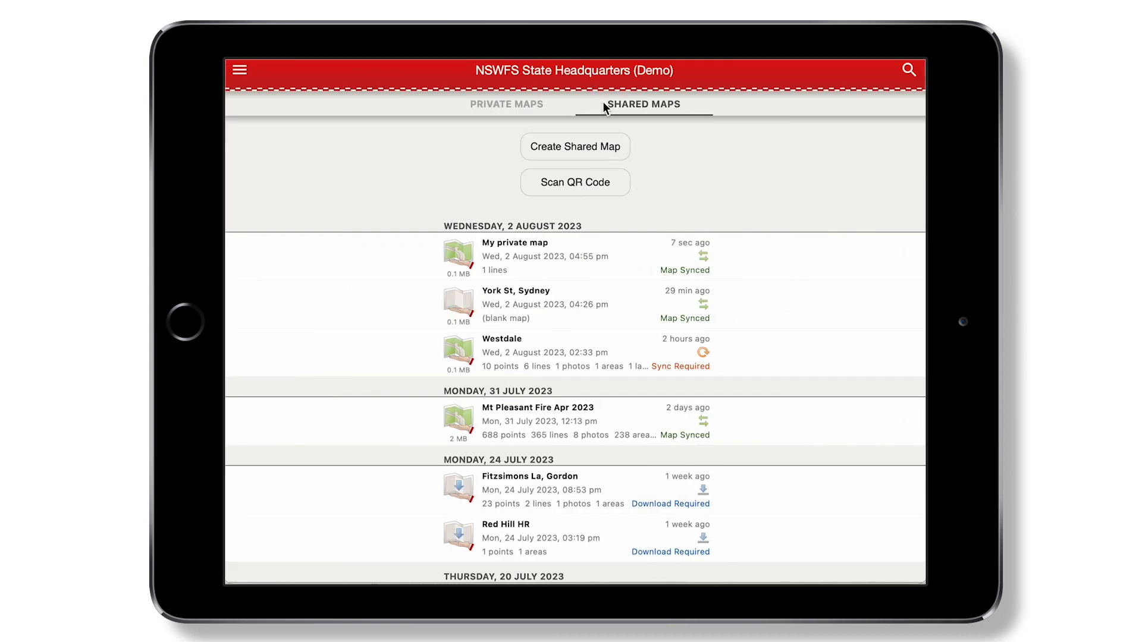
Step: Reveal the Export Zip and Remove Local Copy actions on the Red Hill Fire 052023 row
click(561, 257)
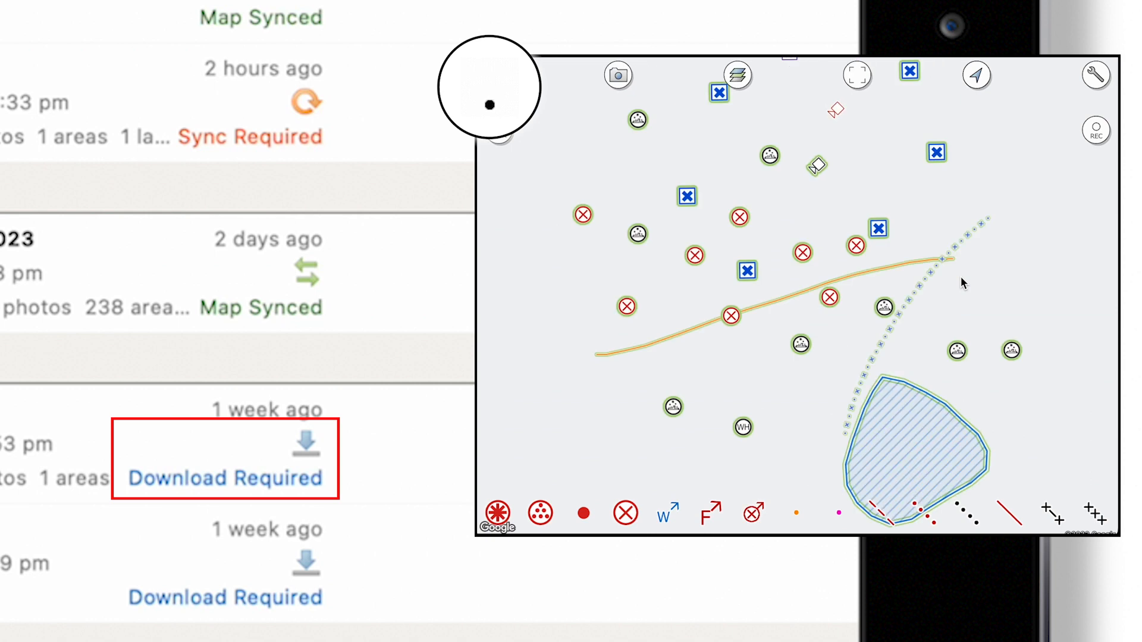
click(738, 73)
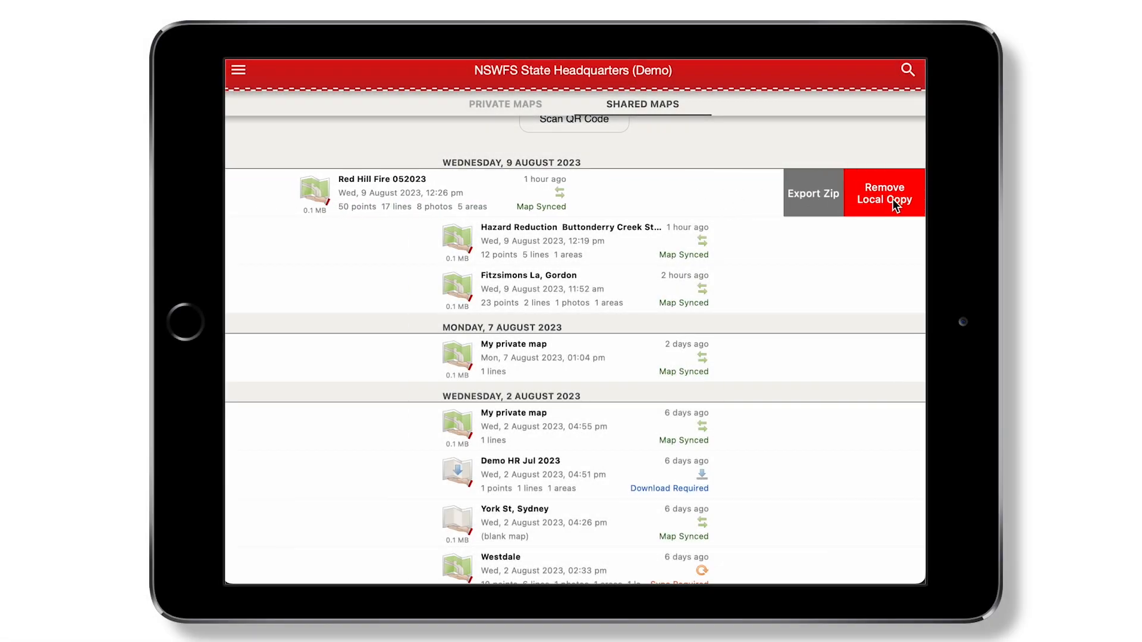
Step: Remove the device's local copy of the Red Hill Fire 052023 shared map
click(885, 193)
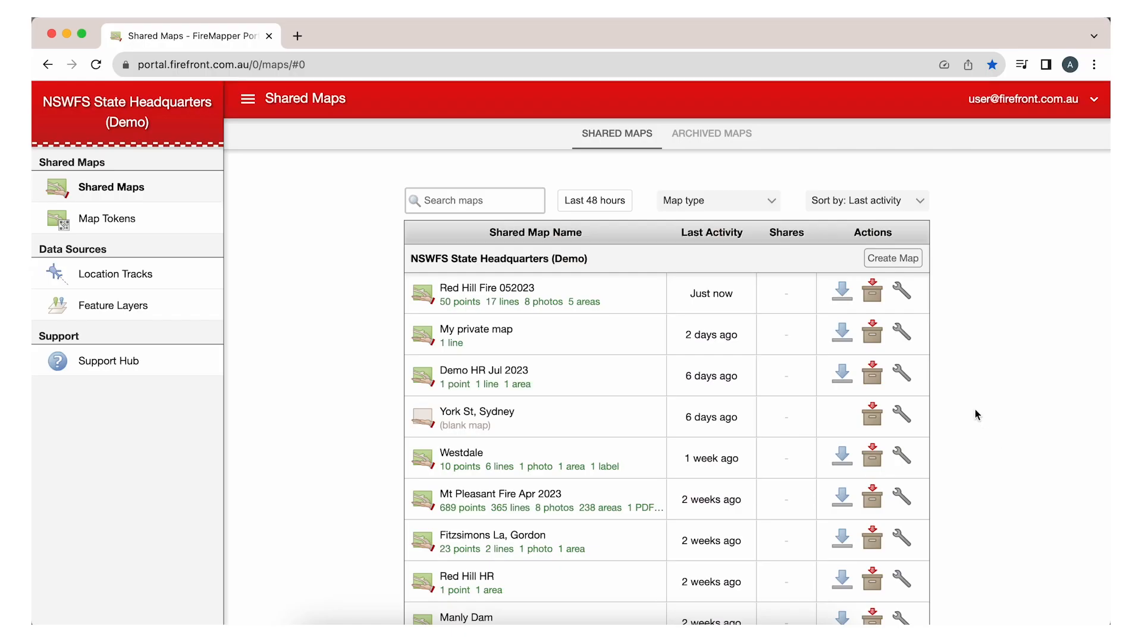
Step: Archive the Red Hill Fire 052023 shared map in the portal and confirm
click(872, 290)
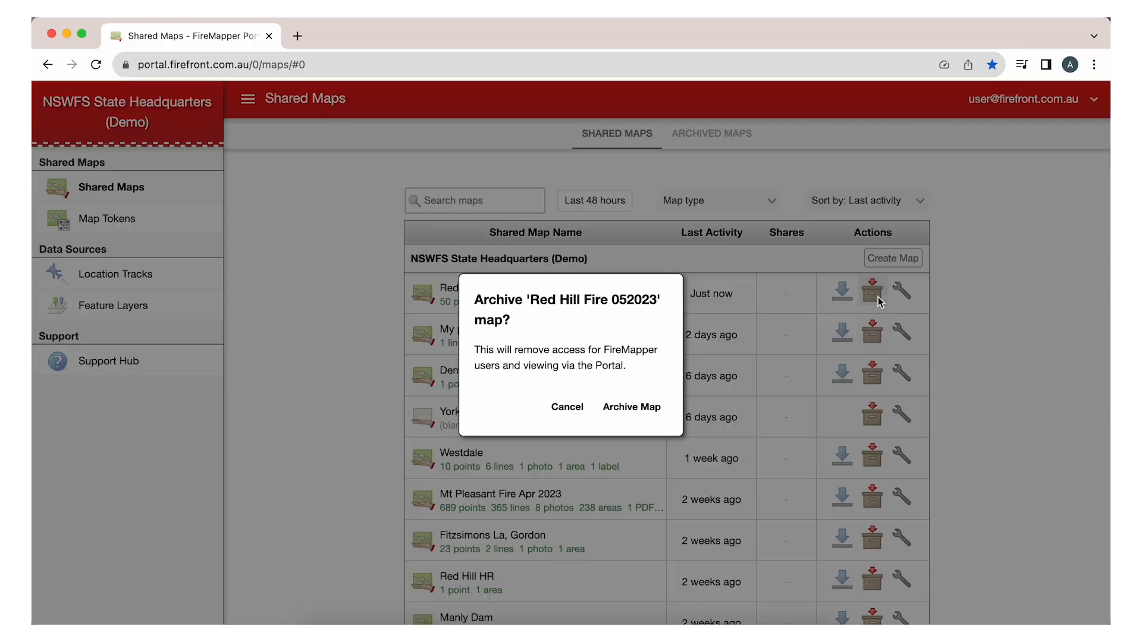
click(648, 407)
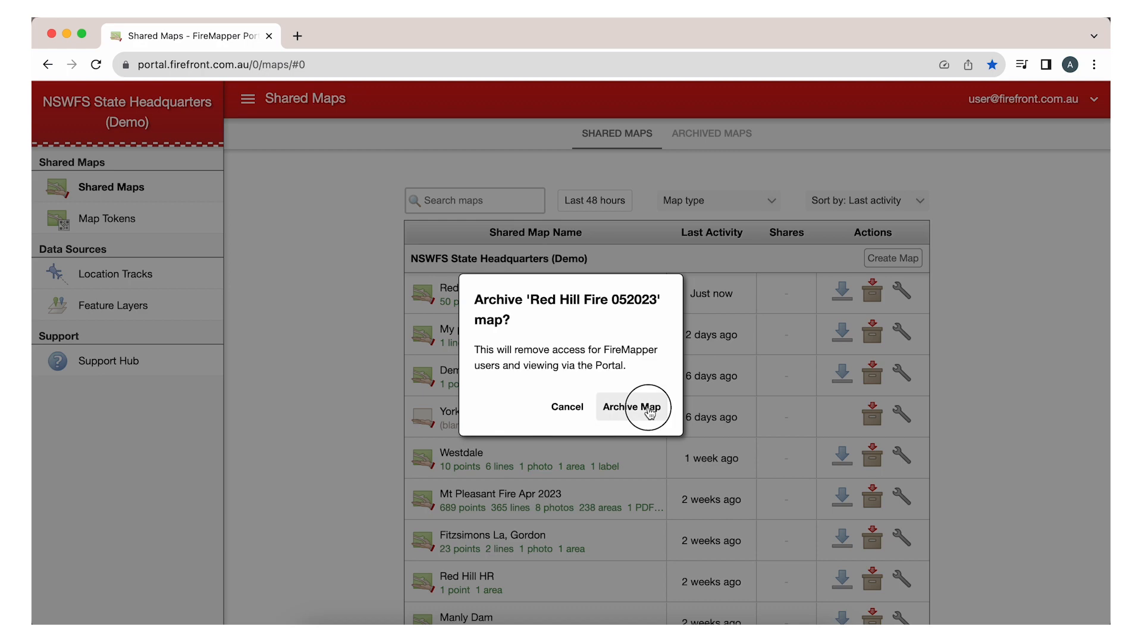